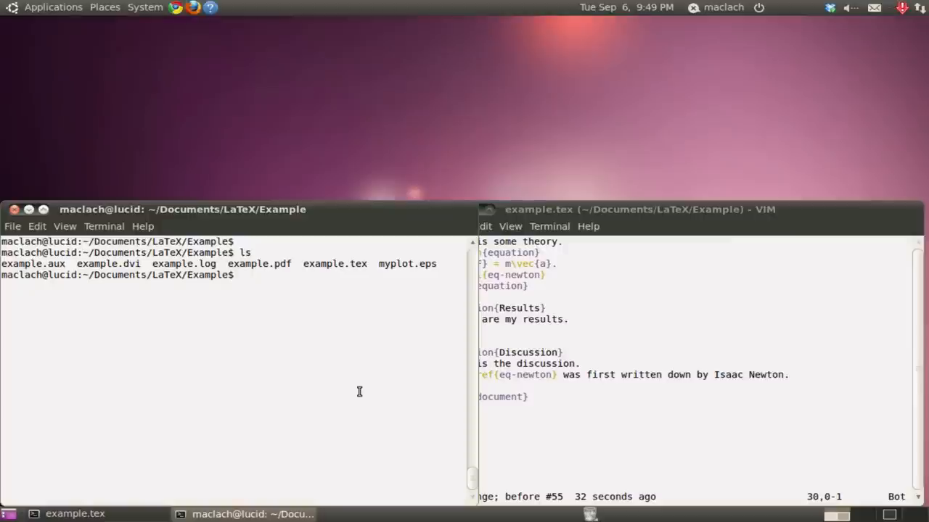
Run 'evince myplot.eps' to preview the Gaussian process plot
type("evince")
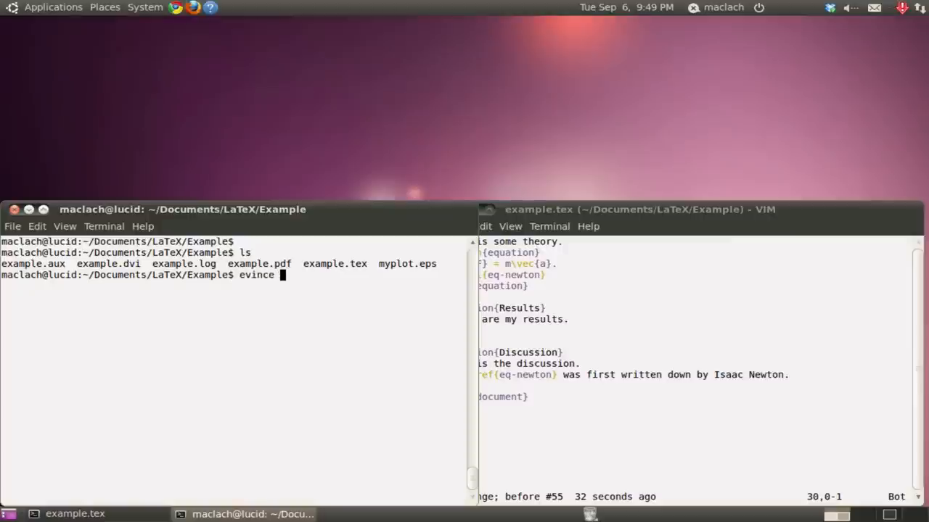
type("myplot.eps")
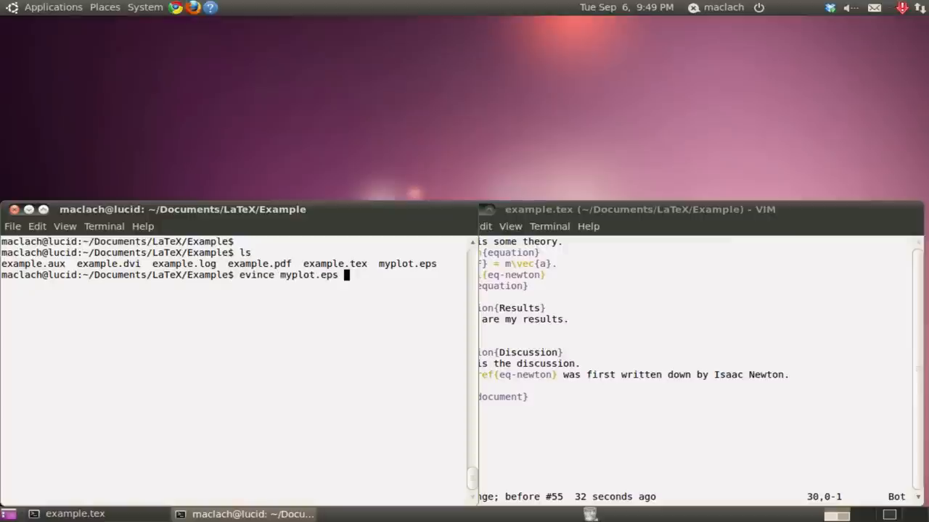
key("Return")
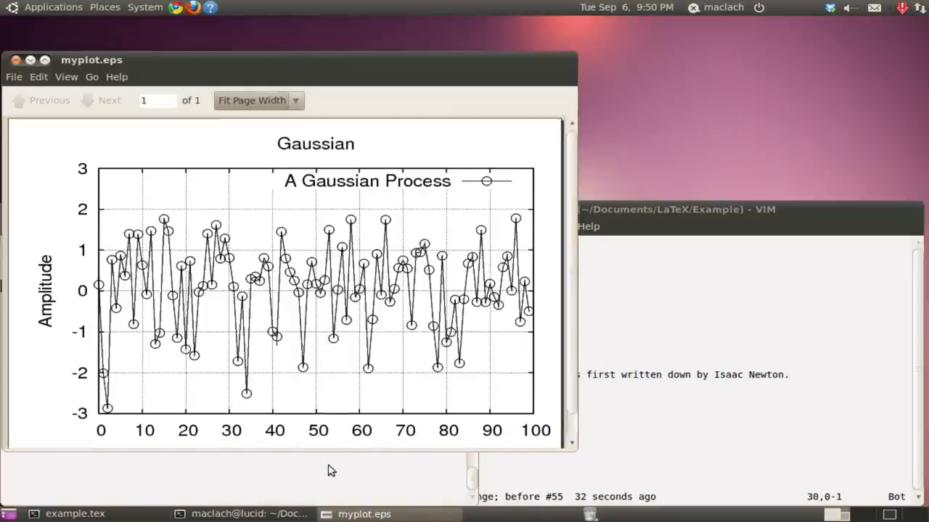
Scroll through the plot, then close the Evince window
scroll("down", 3)
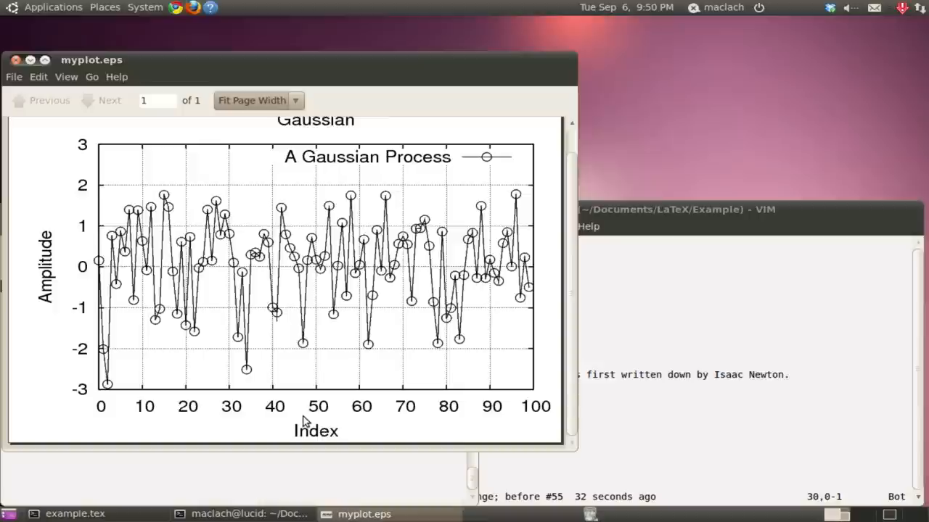
mouse_move(341, 218)
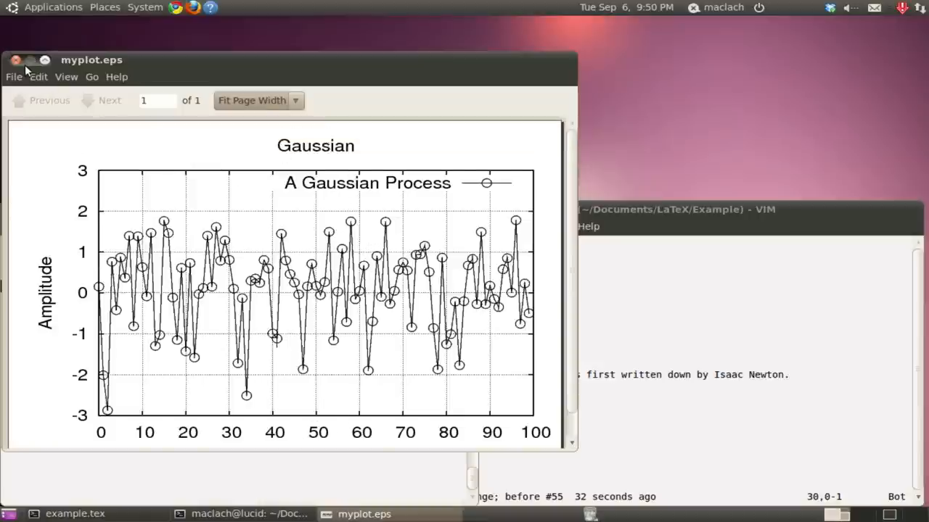
left_click(14, 61)
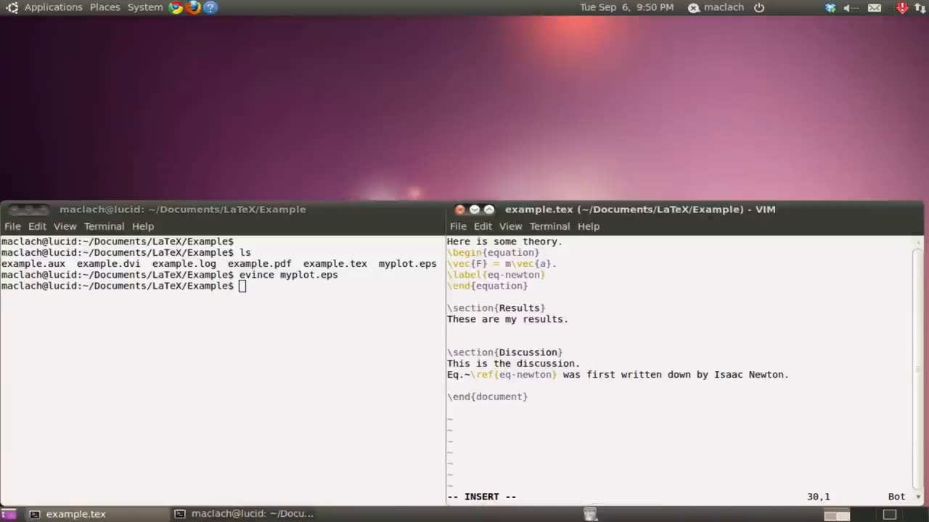
Begin a figure environment with an \includegraphics line below the Results text
type("\\b")
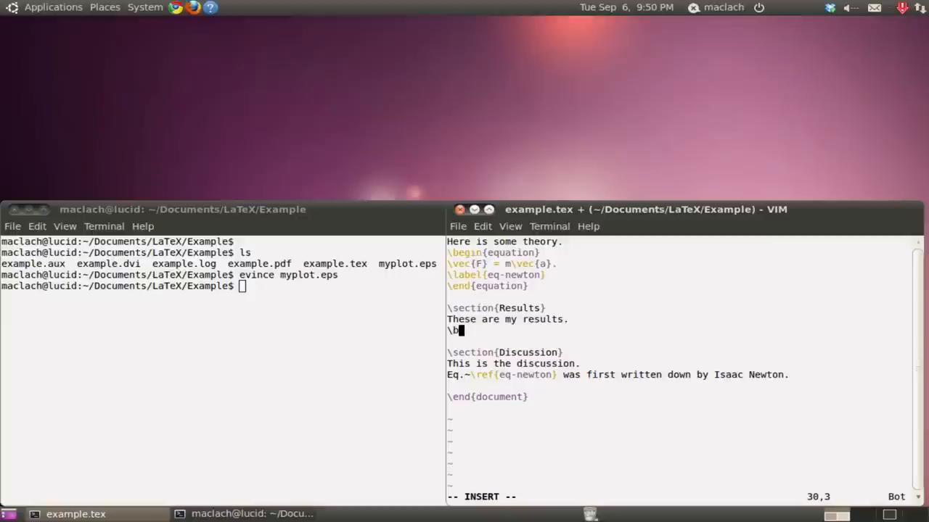
type("egin")
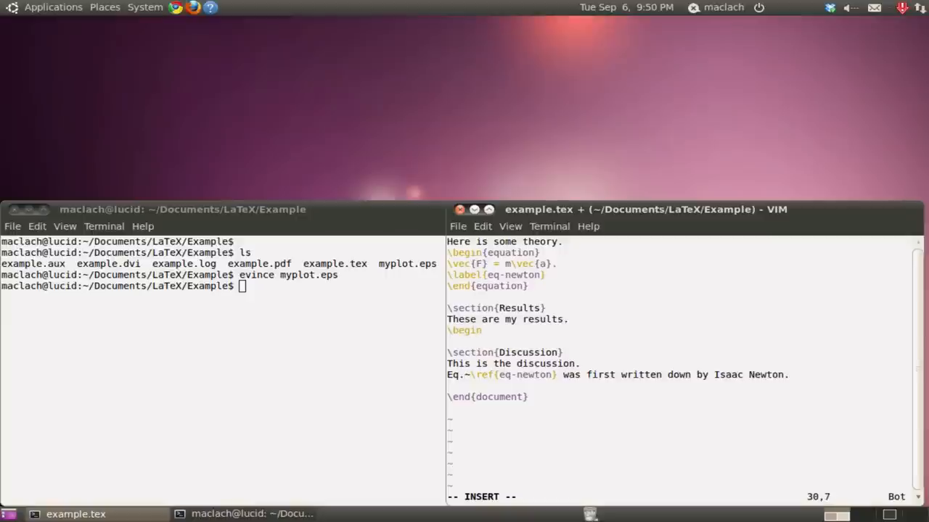
type("{figure")
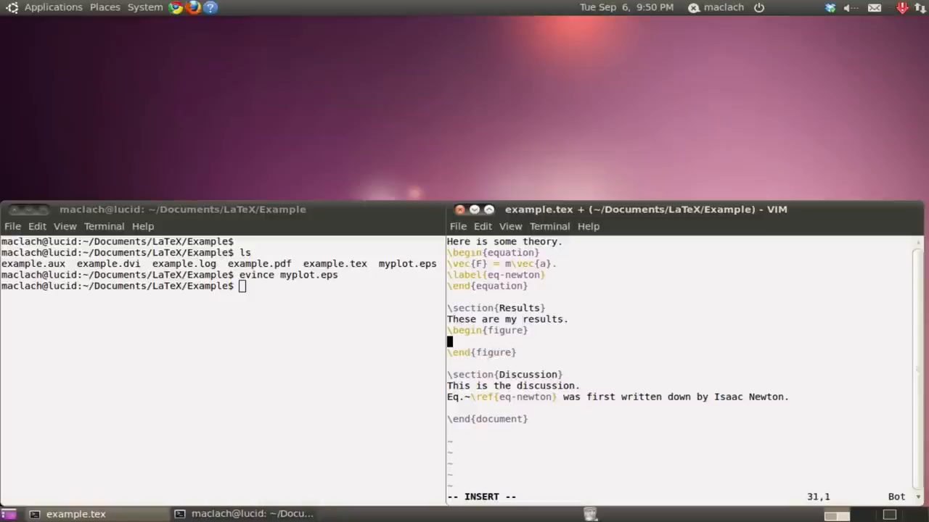
type("\\inn")
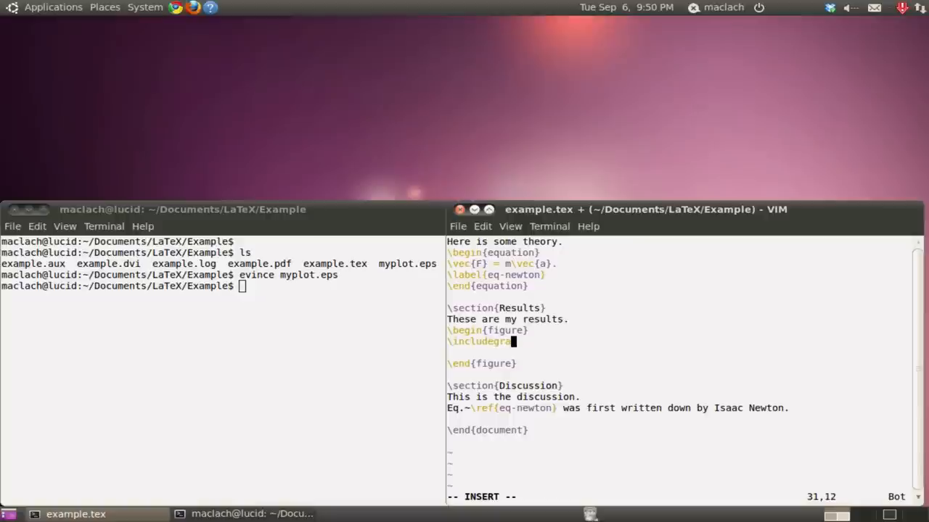
type("phics")
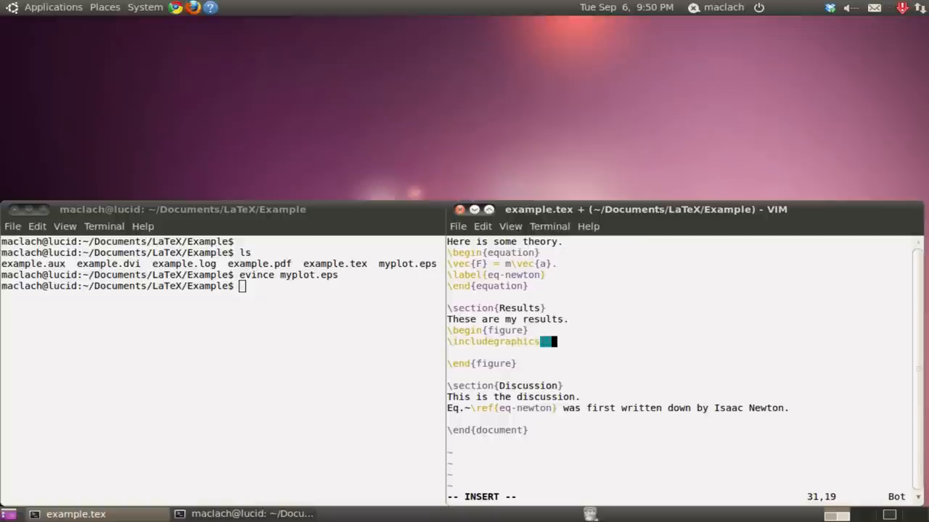
type("{}")
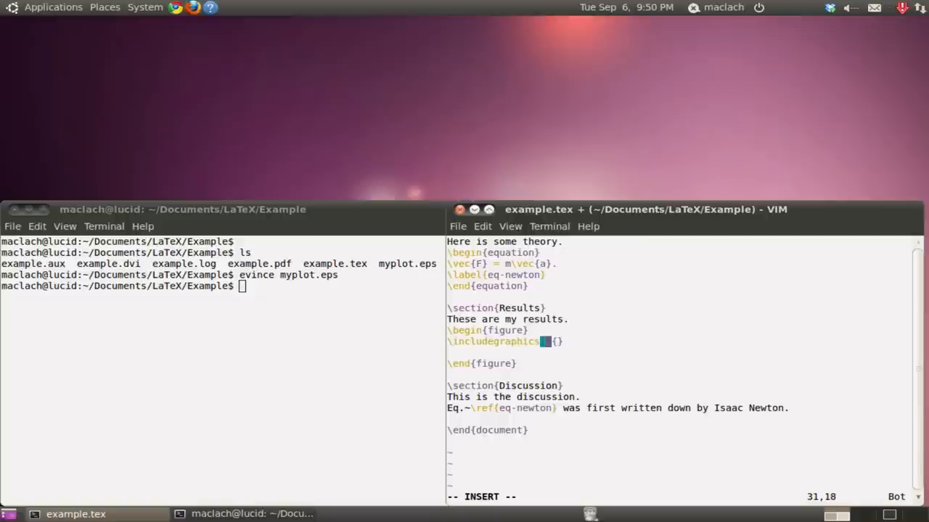
Set the image option width=0.5\textwidth and name the file myplot.eps
type("with")
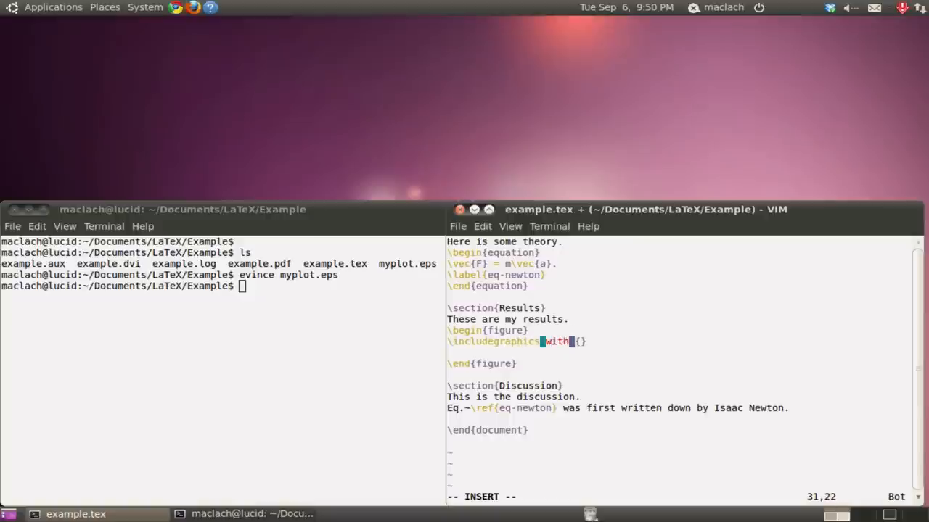
type("t")
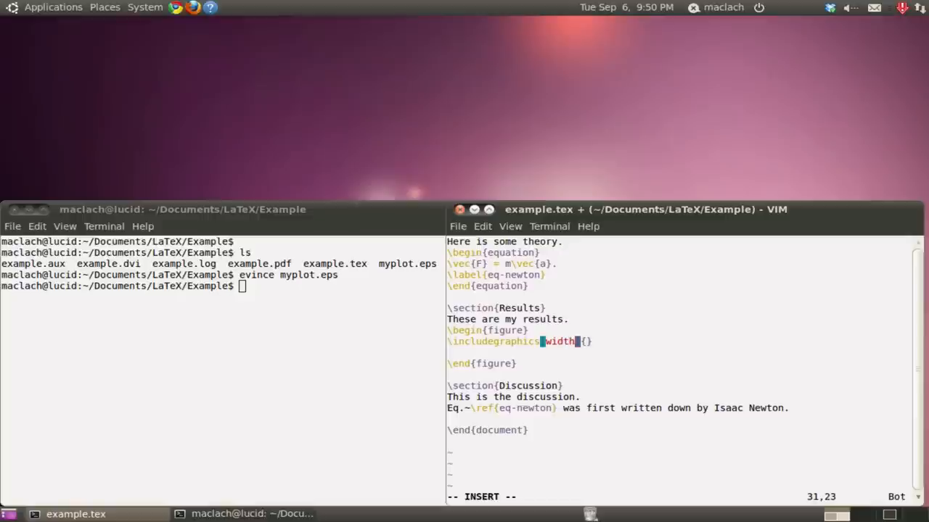
type("=")
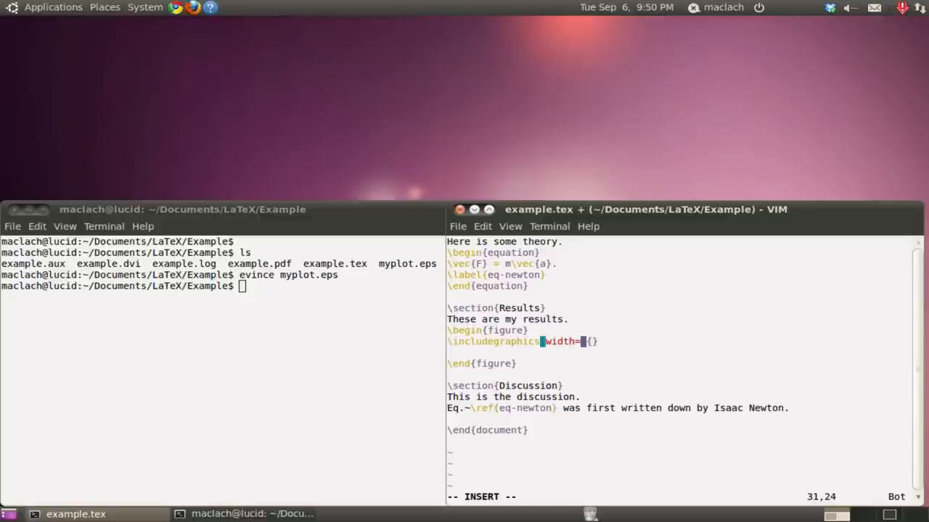
type("0.5\\text")
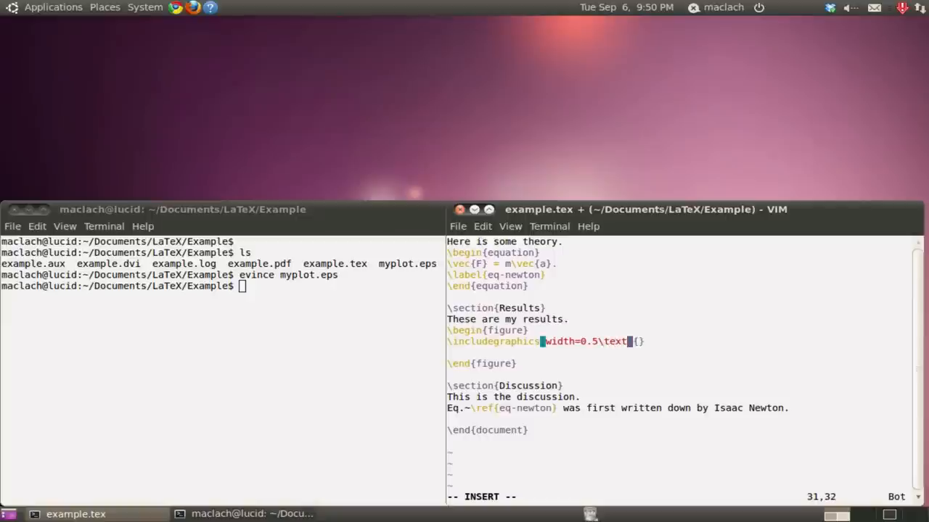
type("width")
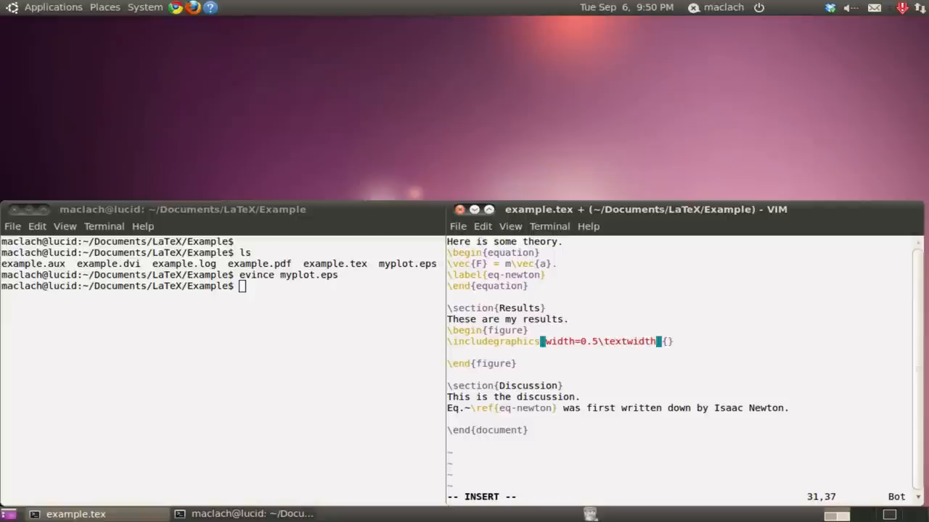
type("]")
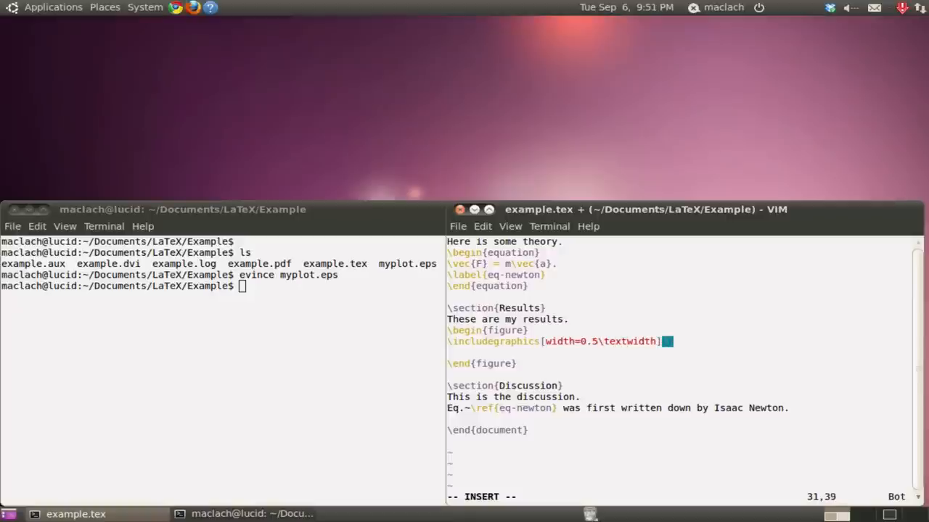
type("myplot.eps")
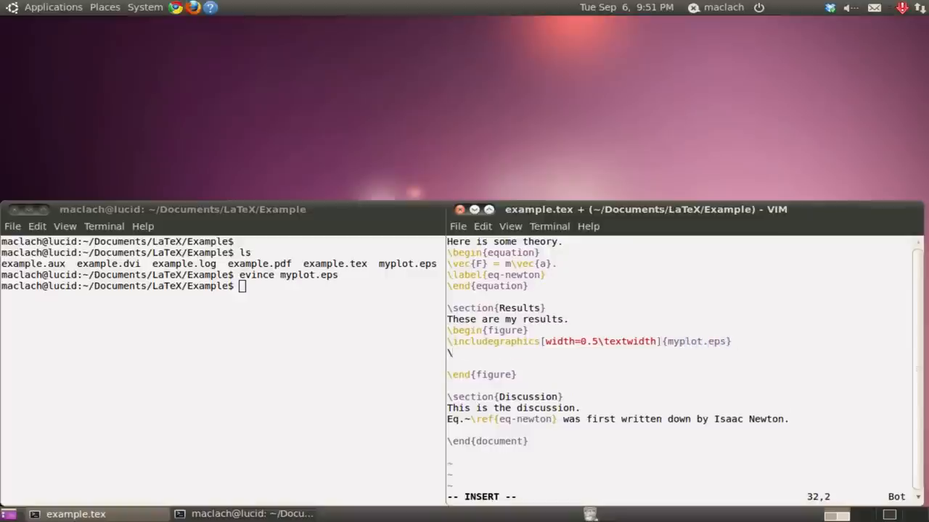
Add the caption 'This is a caption.' and the label fig-myplot to the figure
type("\\caption{")
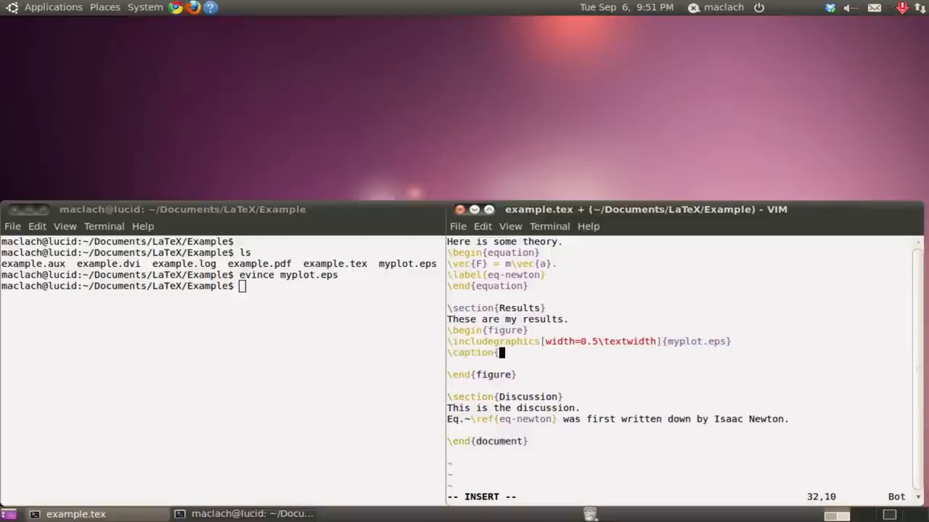
type("This is")
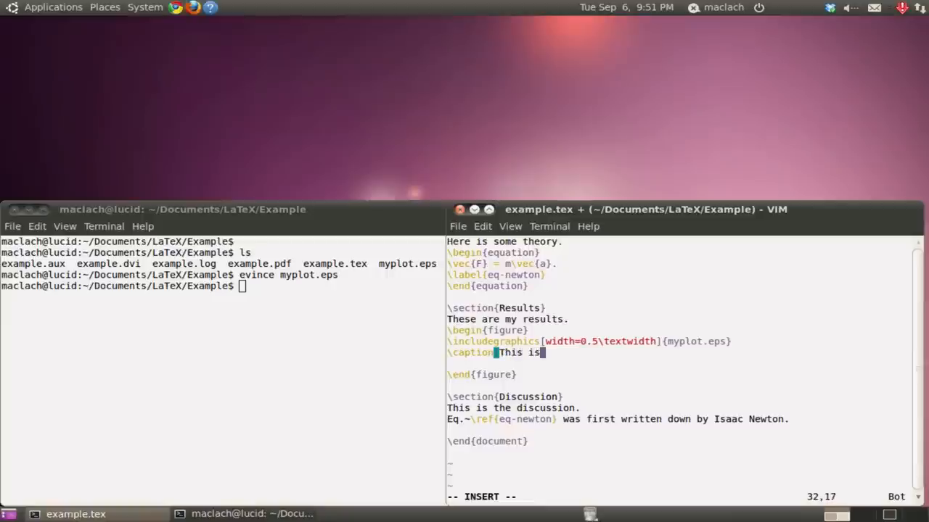
type("a cat")
left_click(680, 363)
type("\\label{fig")
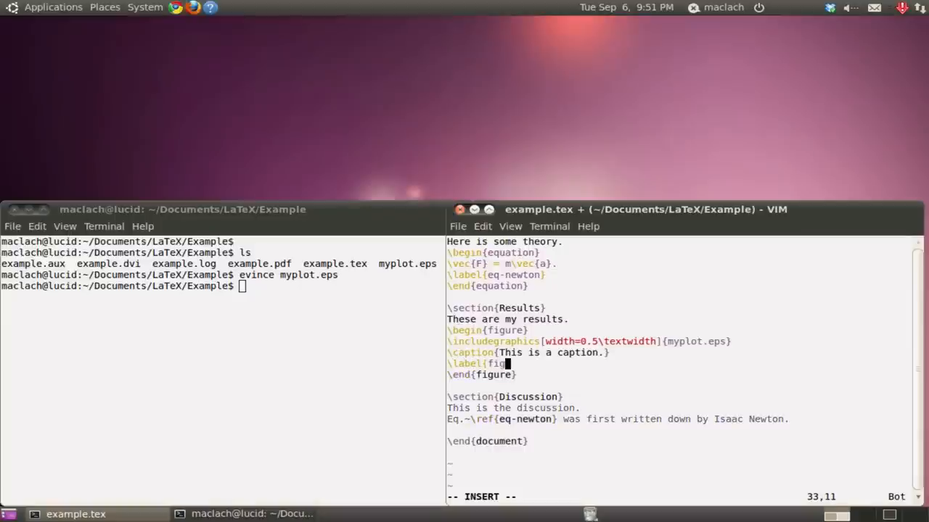
type("-f")
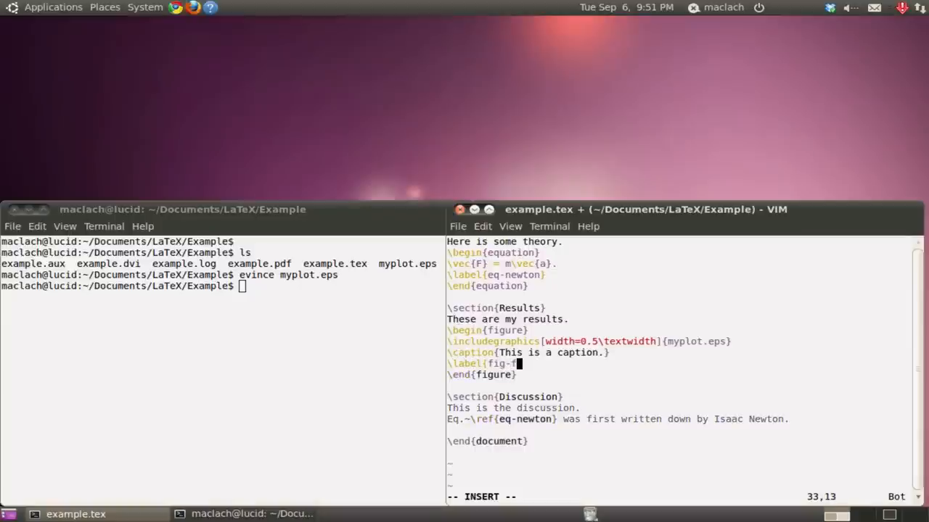
type("myplot")
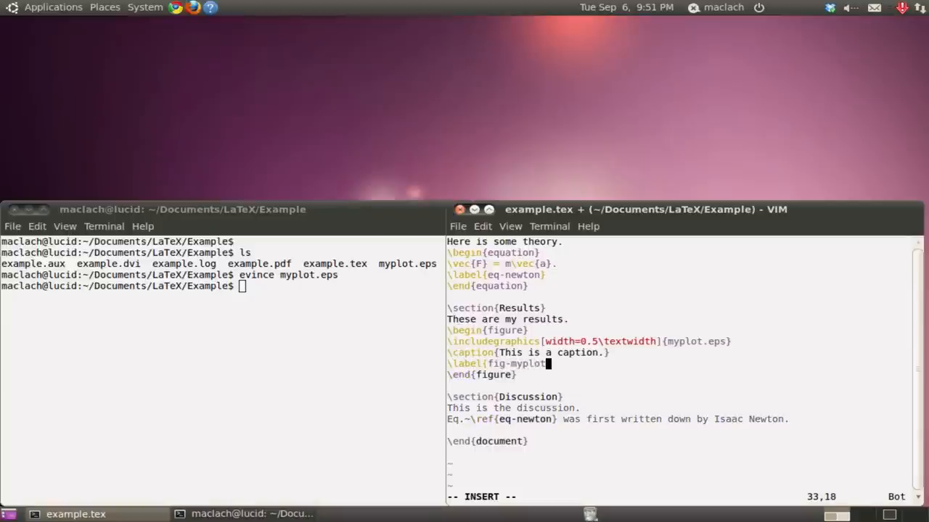
mouse_move(530, 370)
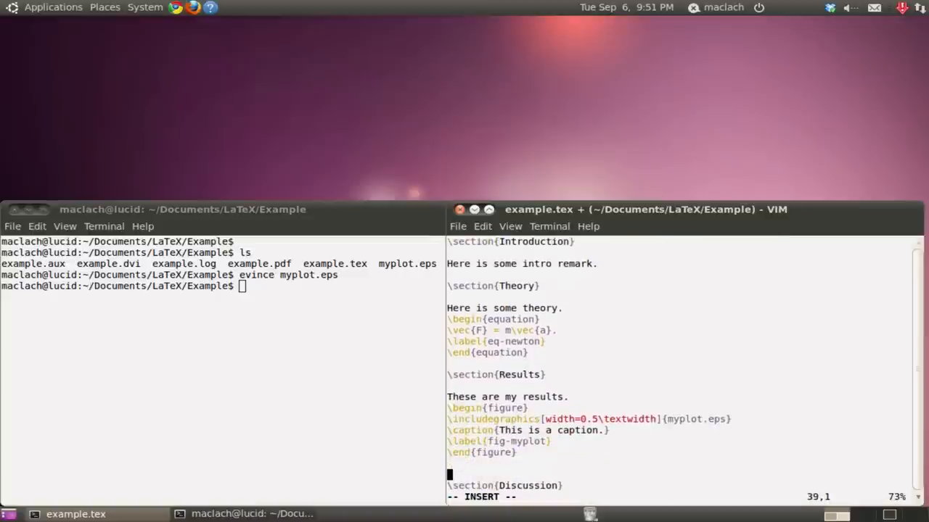
Write 'This text refers to Fig.~\ref{fig-myplot}' after the figure
type("This text refers to Fig.")
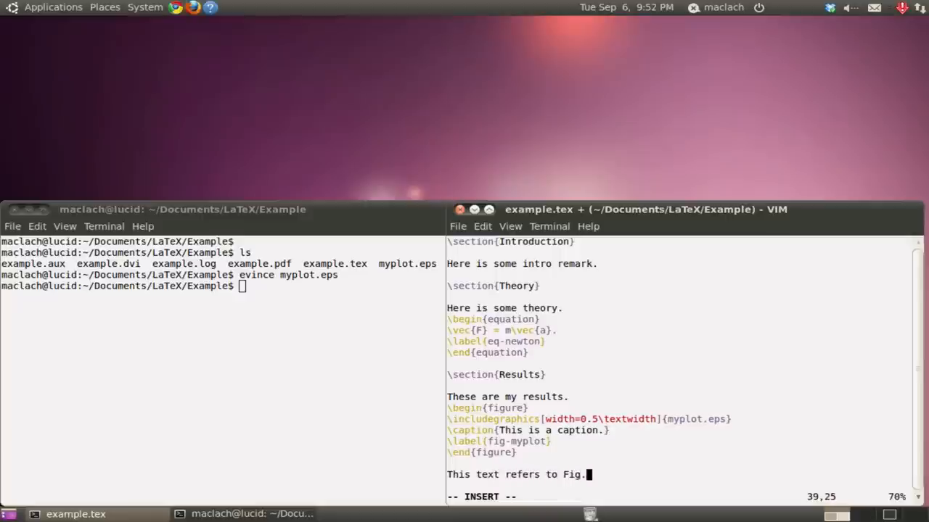
type("~\\ref{")
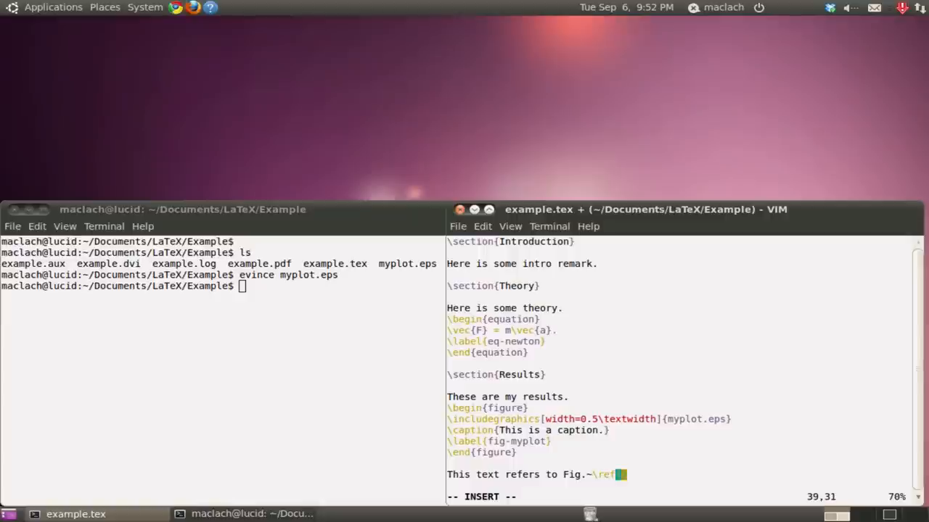
mouse_move(500, 444)
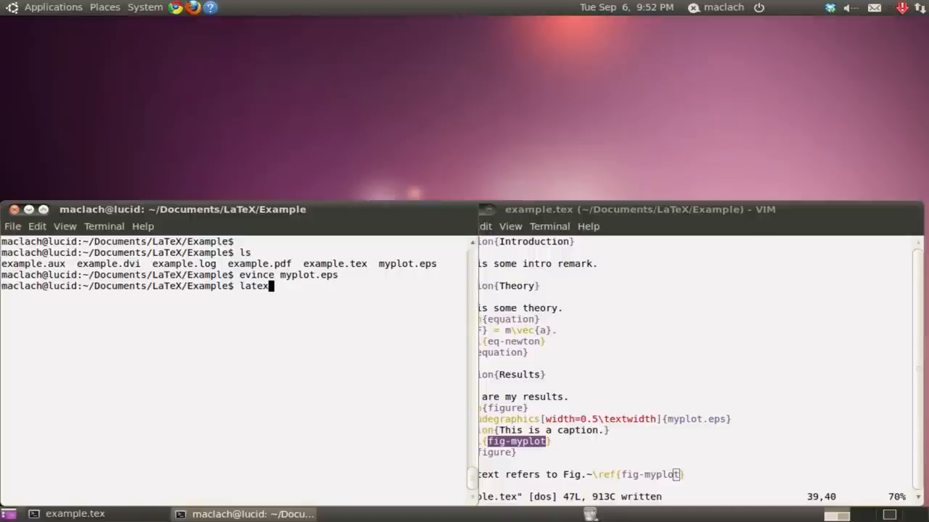
Compile example.tex with latex, convert example.dvi to PDF with dvipdf, and view it in evince
type("example.tex")
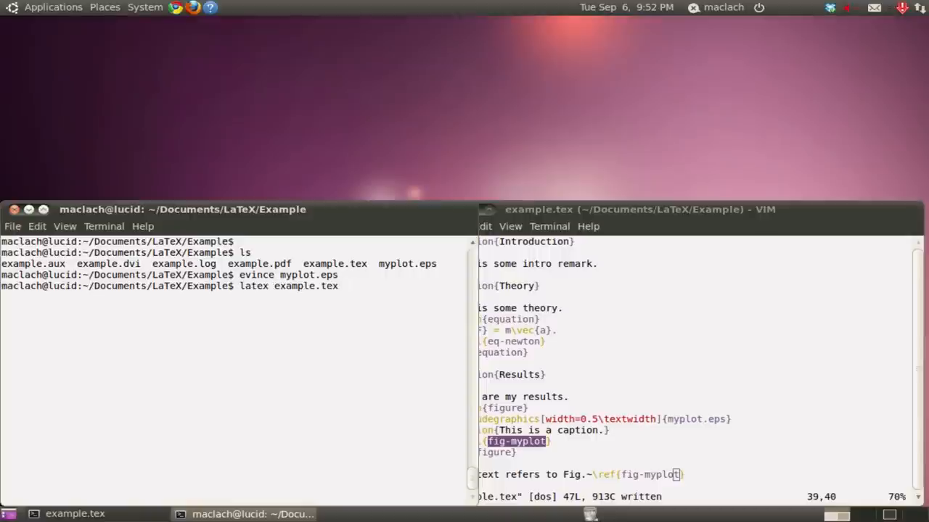
key("Return")
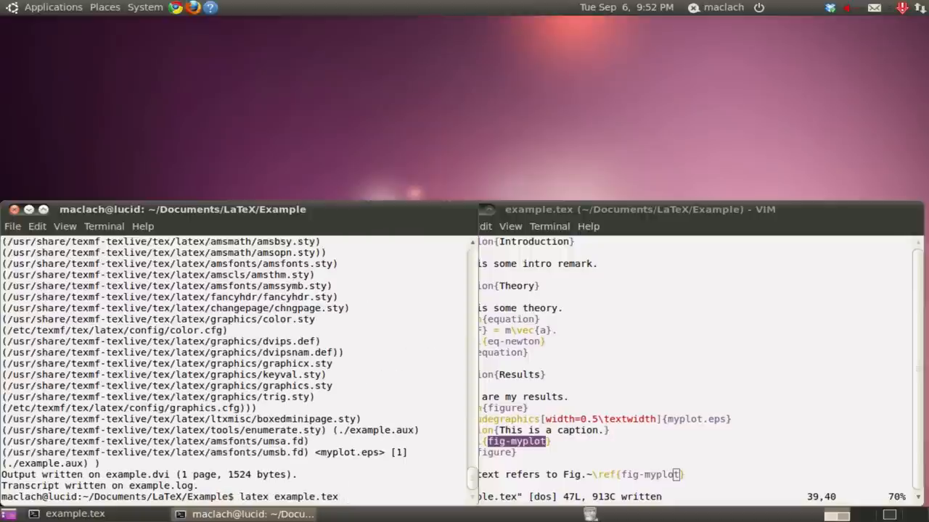
type("ls")
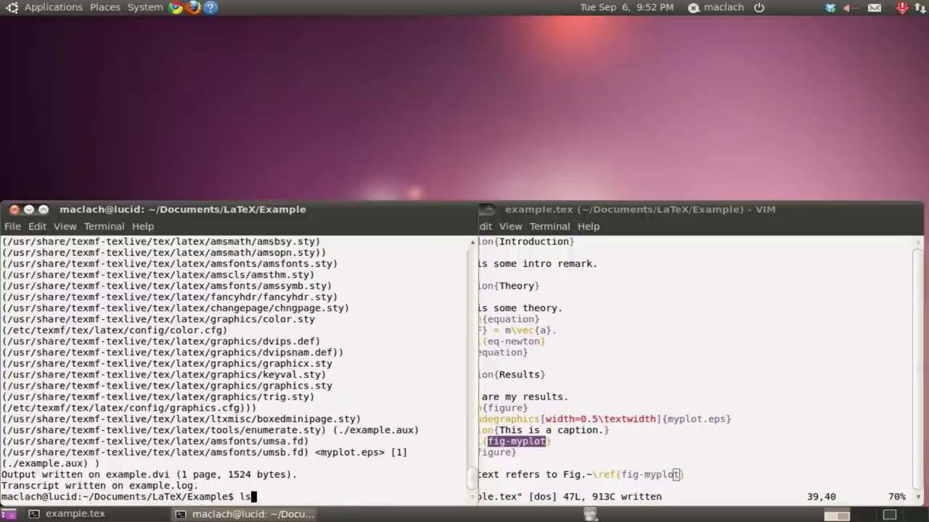
type("evince example.pdf")
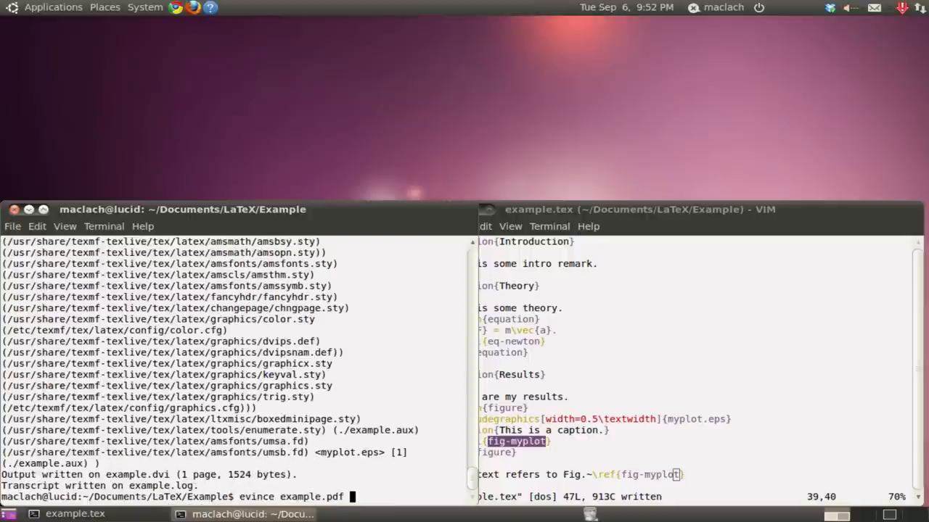
type("dvipdf example.dvi")
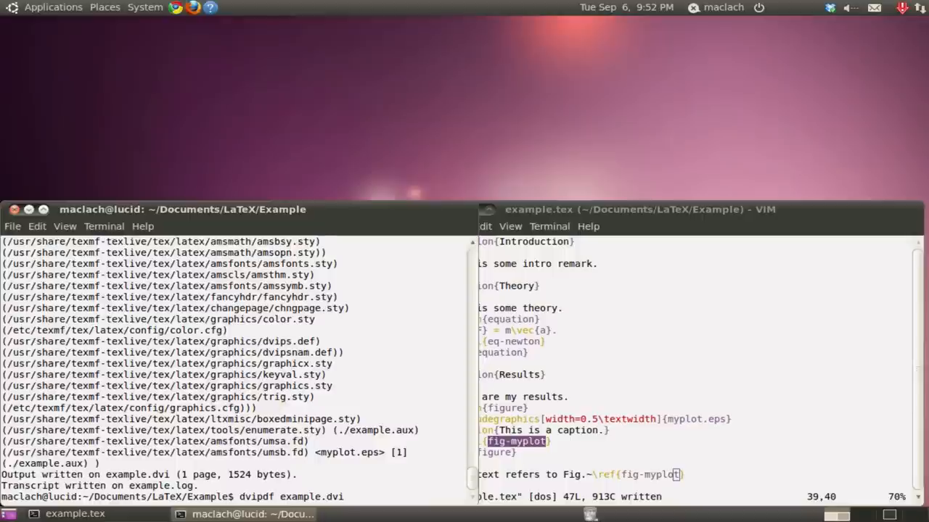
type("evince myplot.eps")
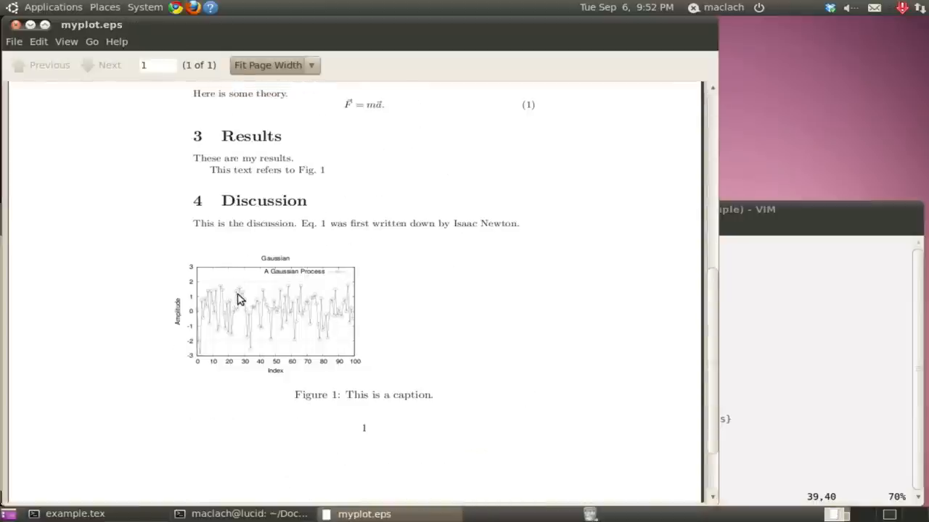
mouse_move(220, 239)
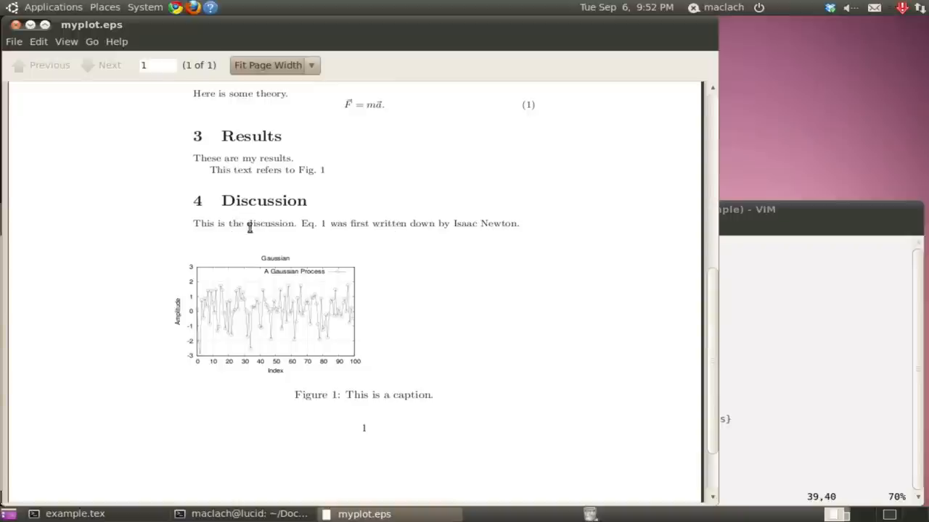
mouse_move(302, 312)
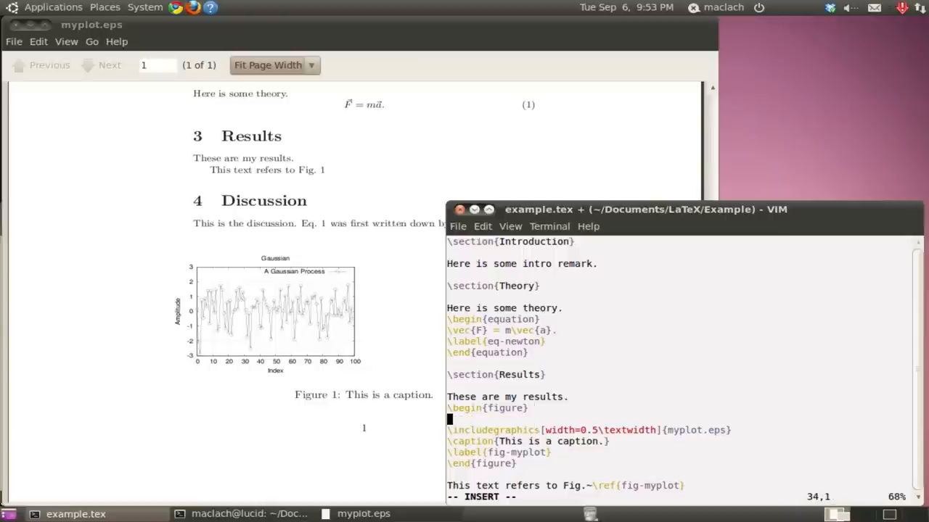
Wrap the figure contents in \begin{center} ... \end{center}
type("\\begin{center")
type("\\end{")
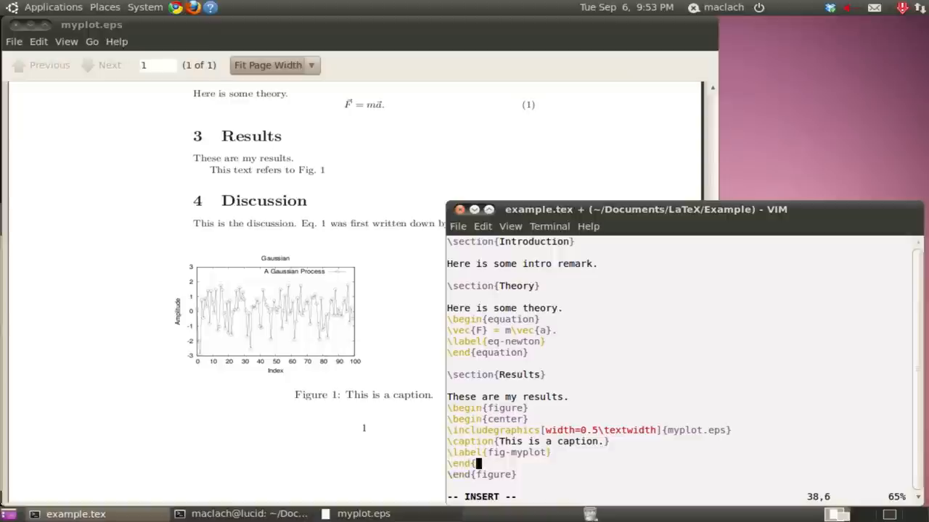
type("center")
type("latex example.tex")
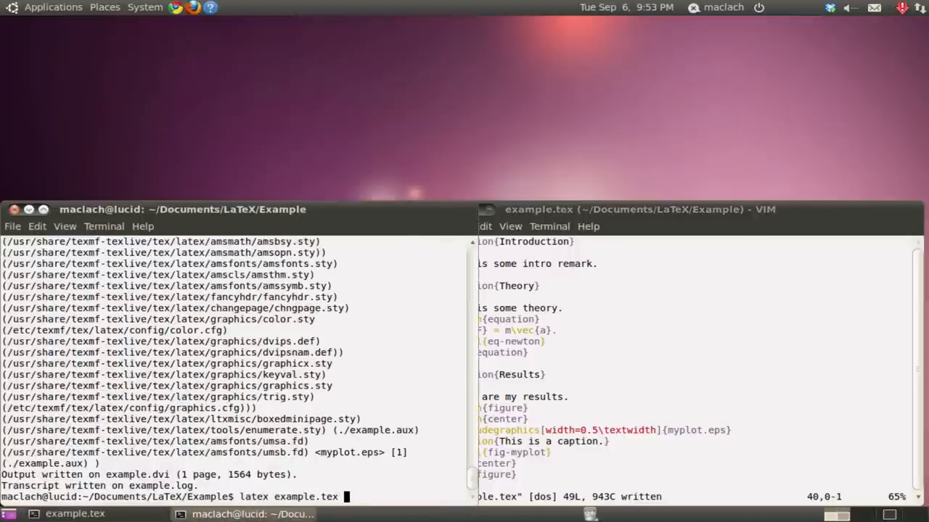
Regenerate the PDF with dvipdf example.dvi and reopen it in evince
type("dvipdf example.dvi")
type("evince example.pdf")
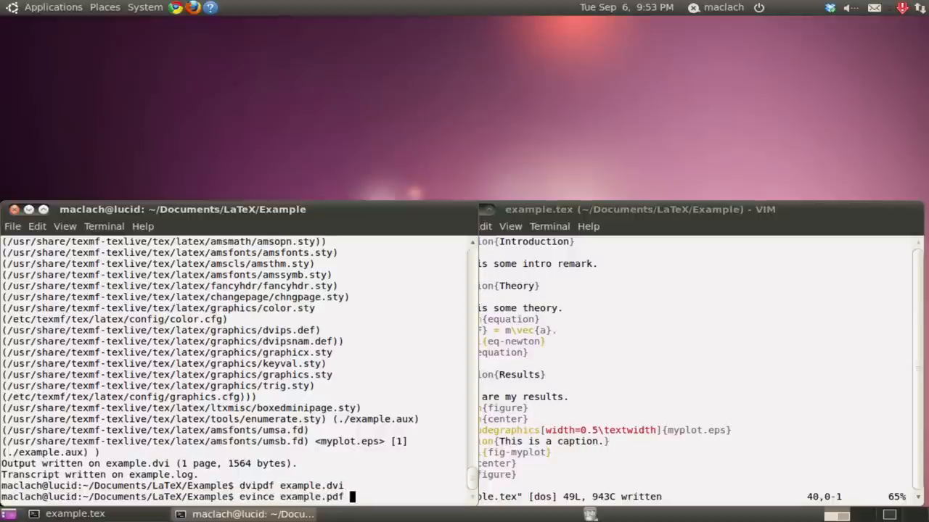
key("Return")
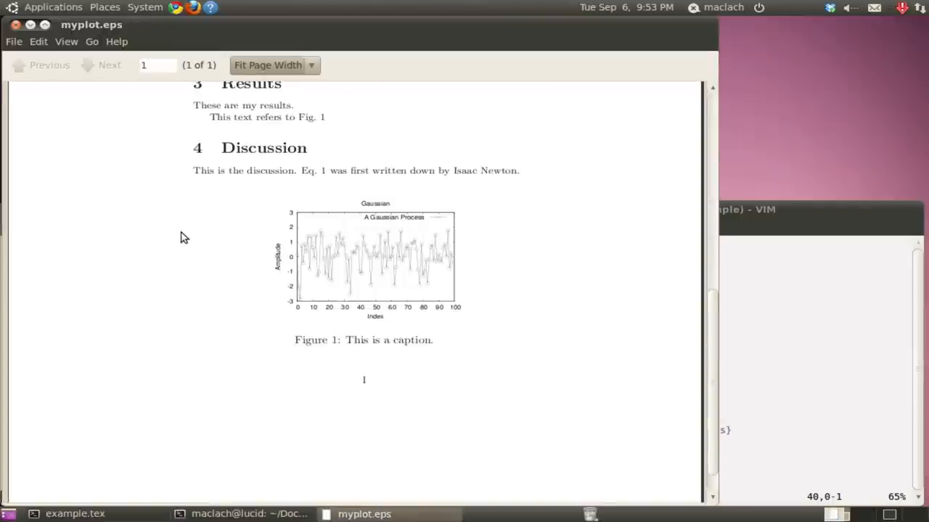
mouse_move(404, 296)
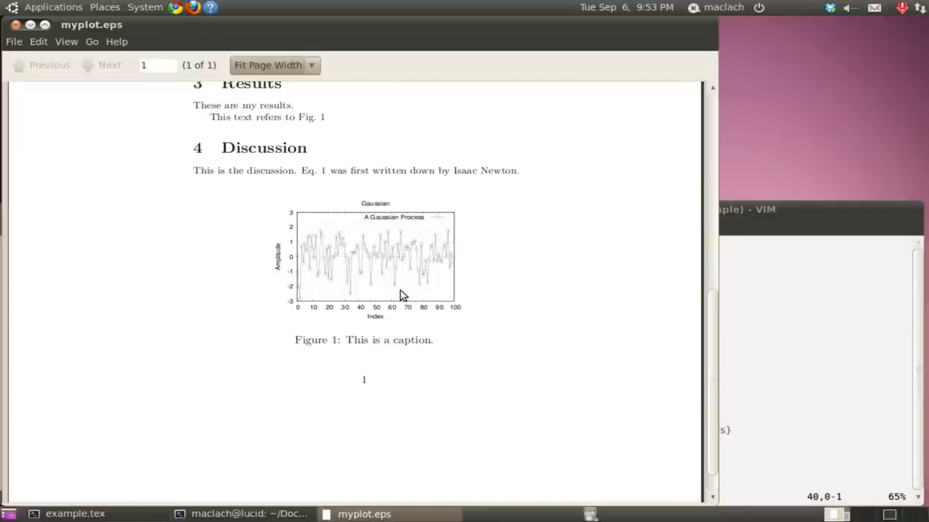
mouse_move(398, 296)
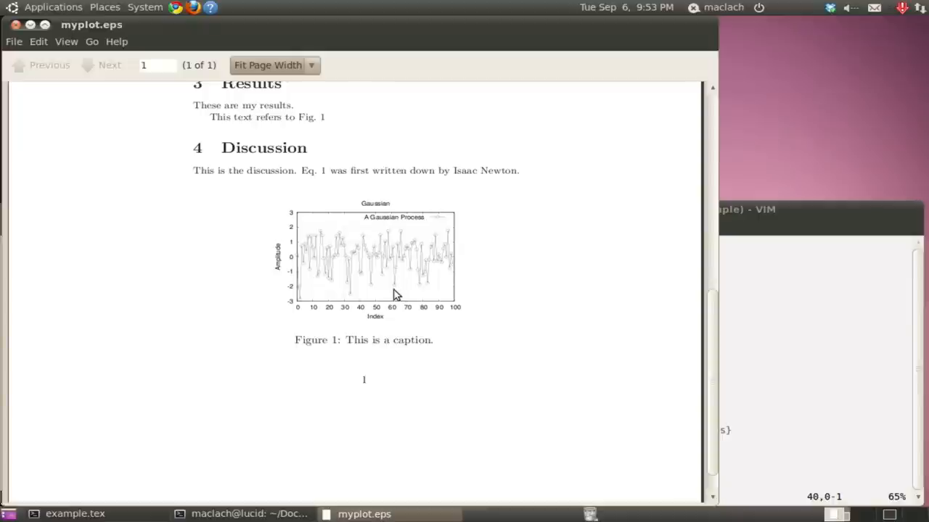